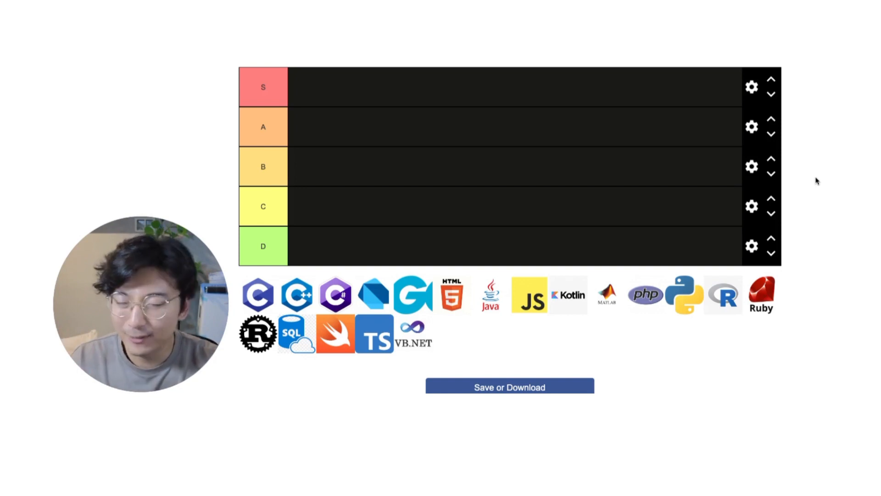
mouse_move(875, 167)
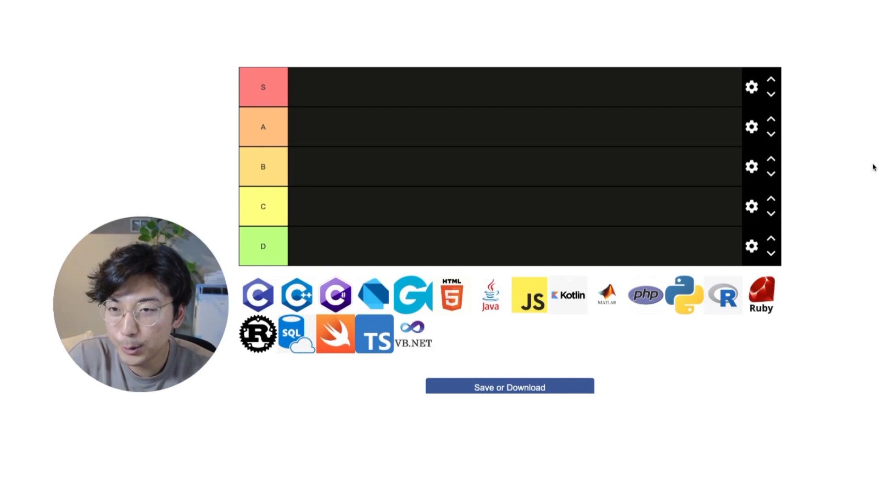
mouse_move(790, 235)
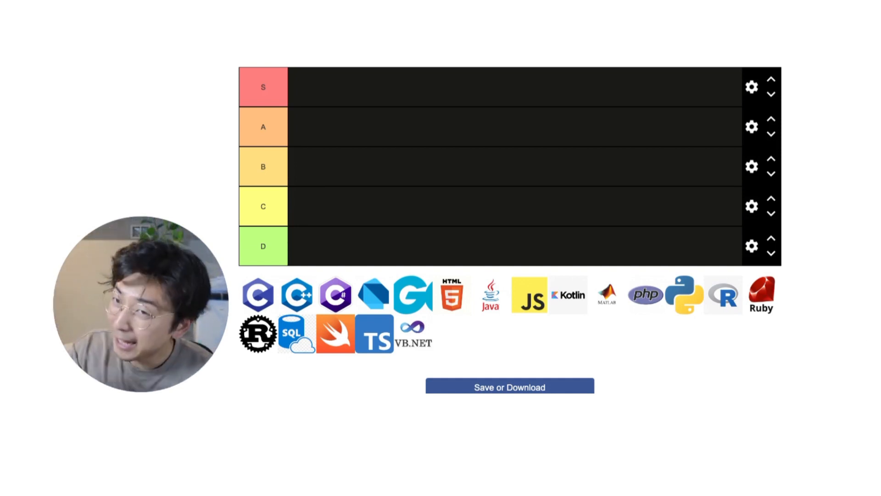
mouse_move(852, 343)
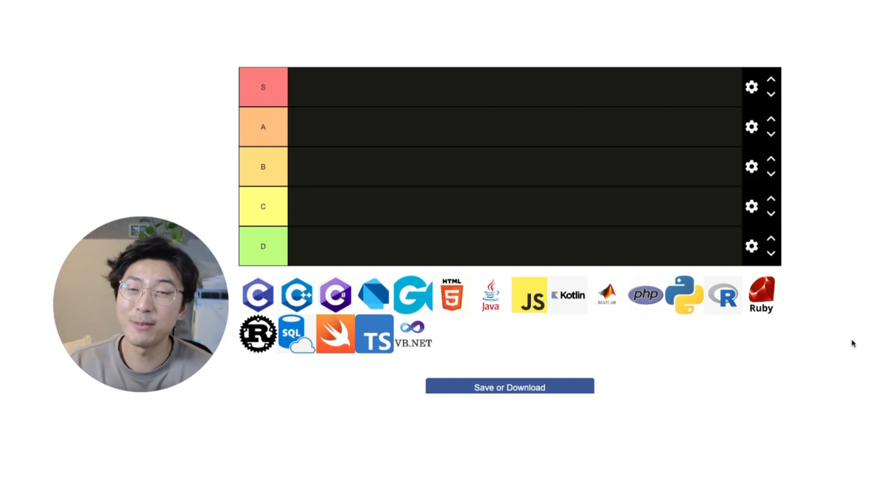
mouse_move(846, 332)
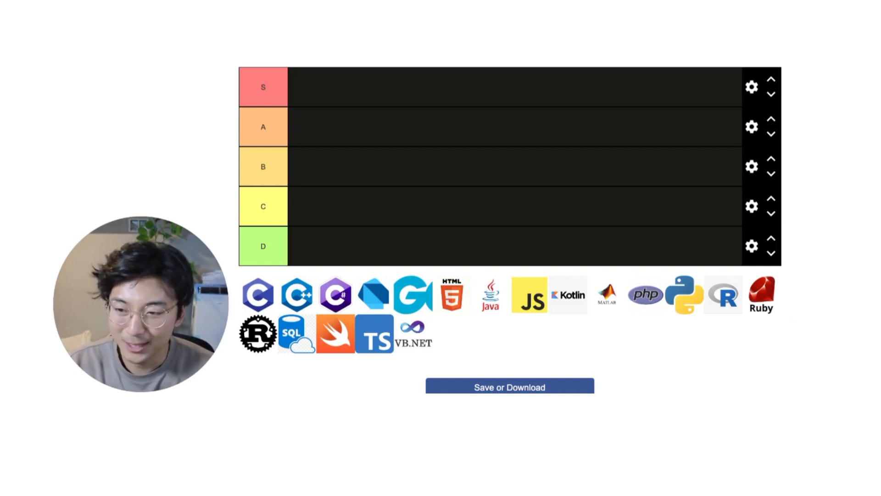
mouse_move(859, 305)
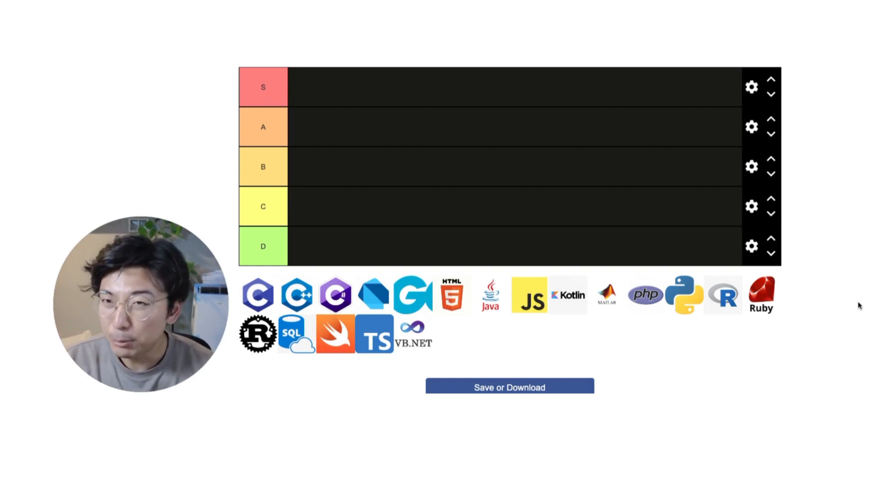
mouse_move(851, 309)
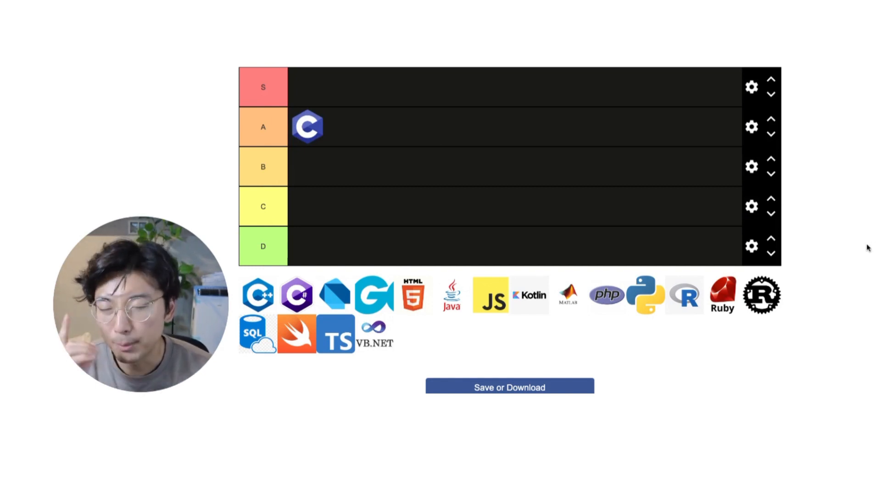
mouse_move(430, 251)
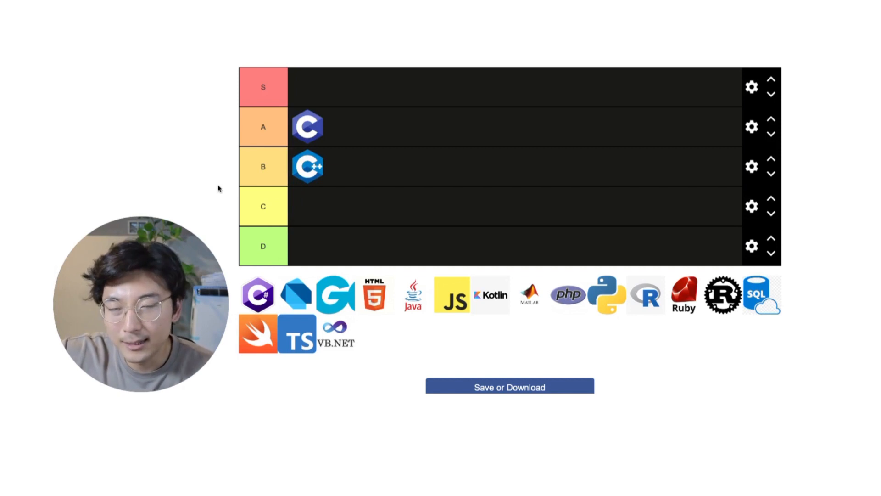
mouse_move(208, 184)
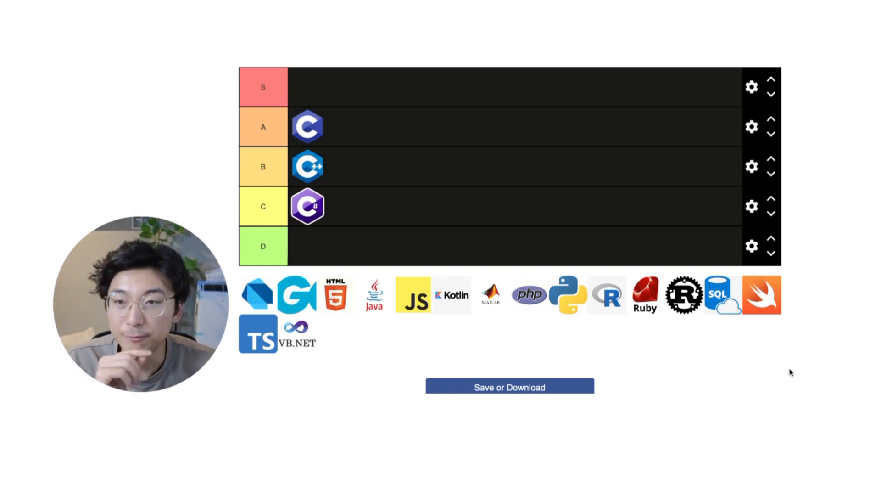
mouse_move(832, 352)
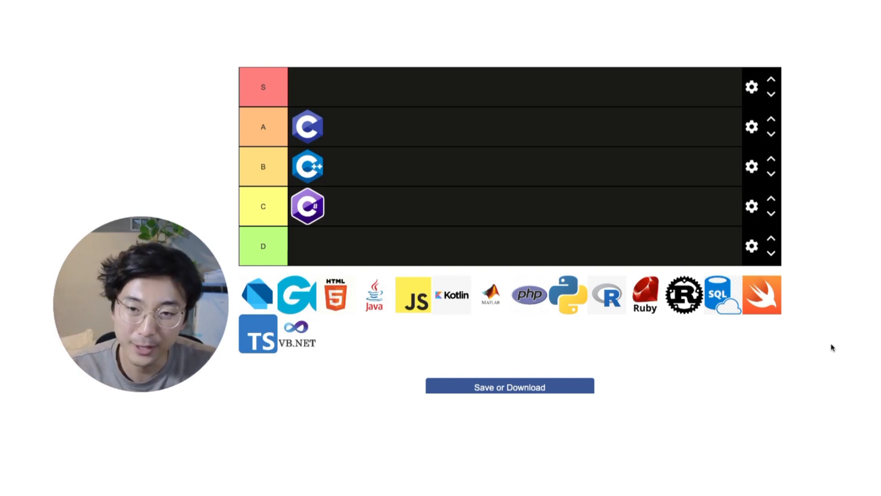
mouse_move(822, 350)
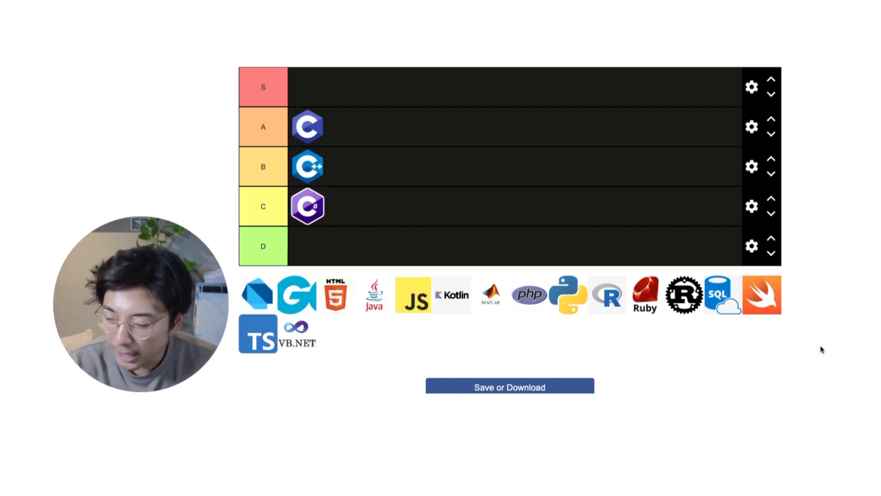
mouse_move(828, 336)
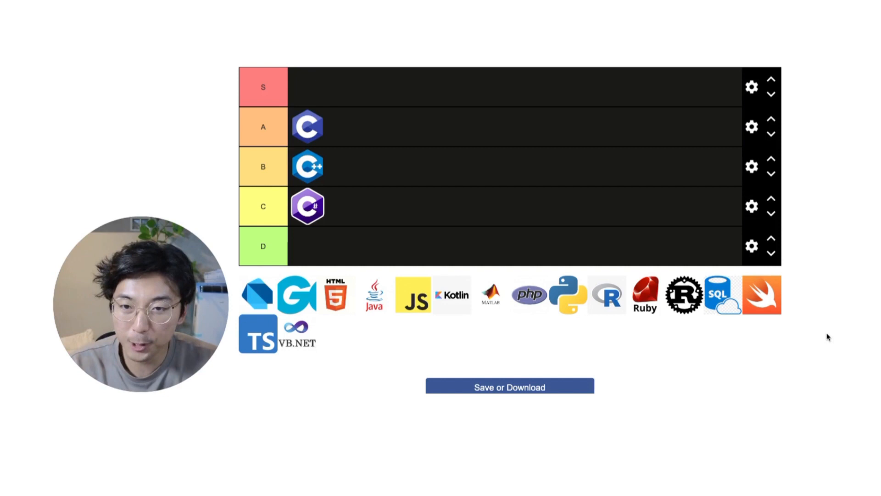
mouse_move(842, 308)
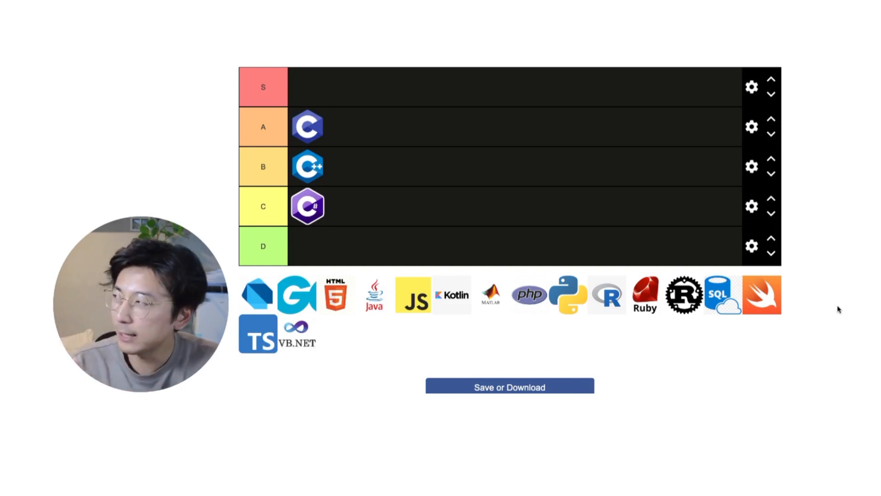
mouse_move(857, 287)
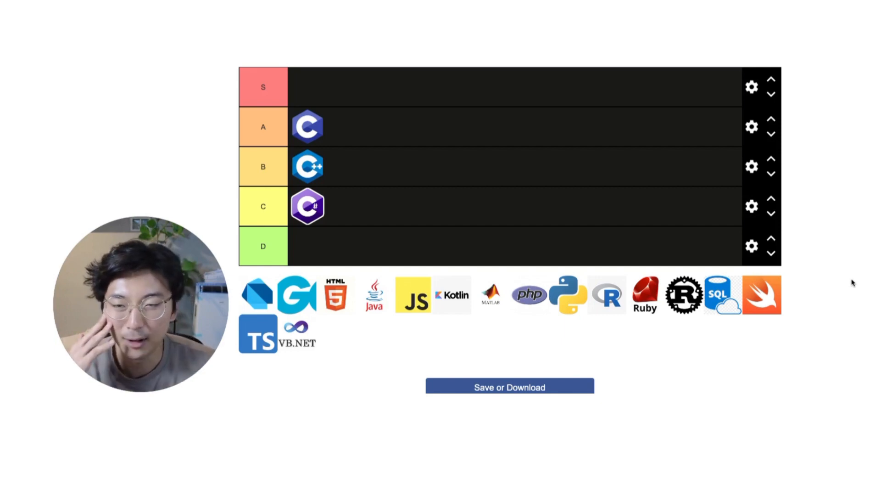
mouse_move(865, 269)
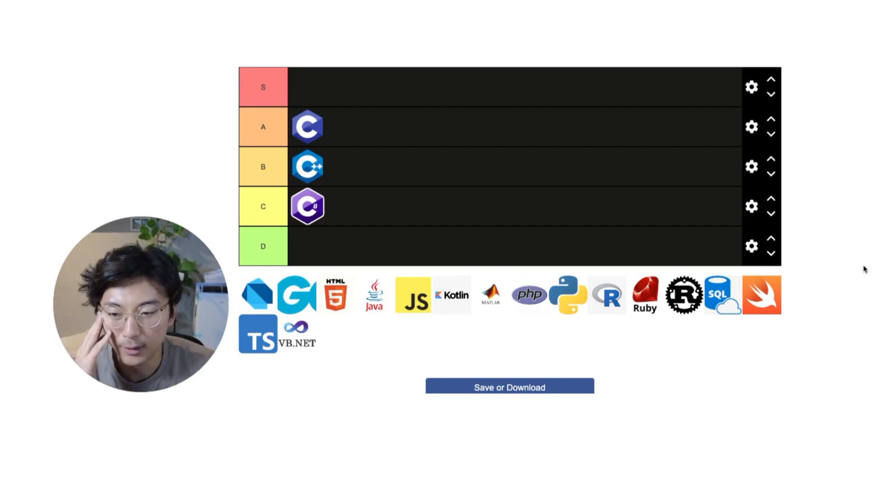
mouse_move(802, 283)
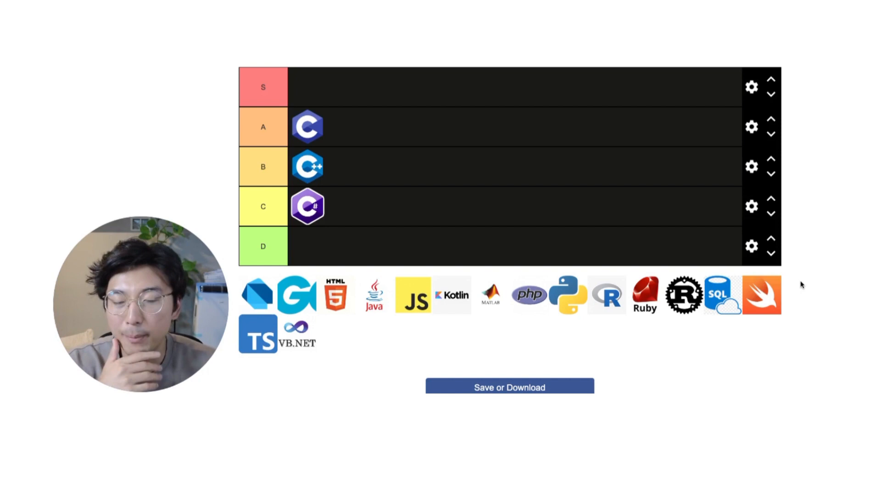
mouse_move(355, 258)
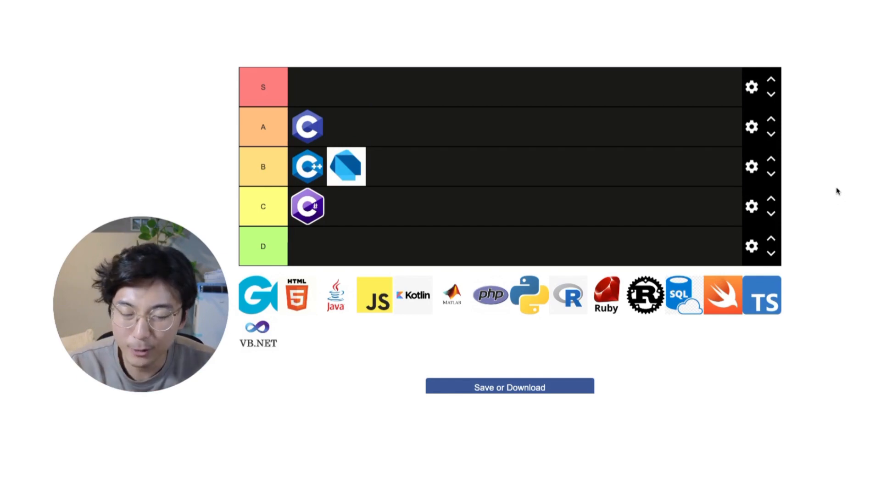
mouse_move(820, 181)
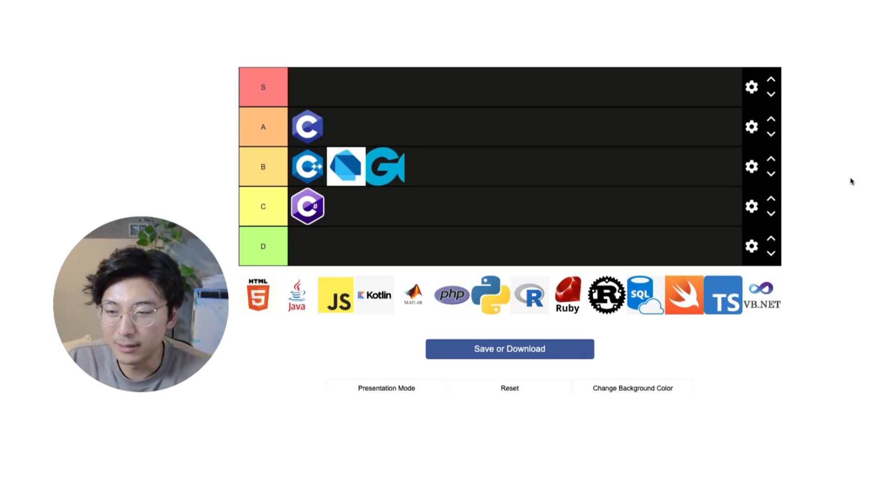
mouse_move(631, 317)
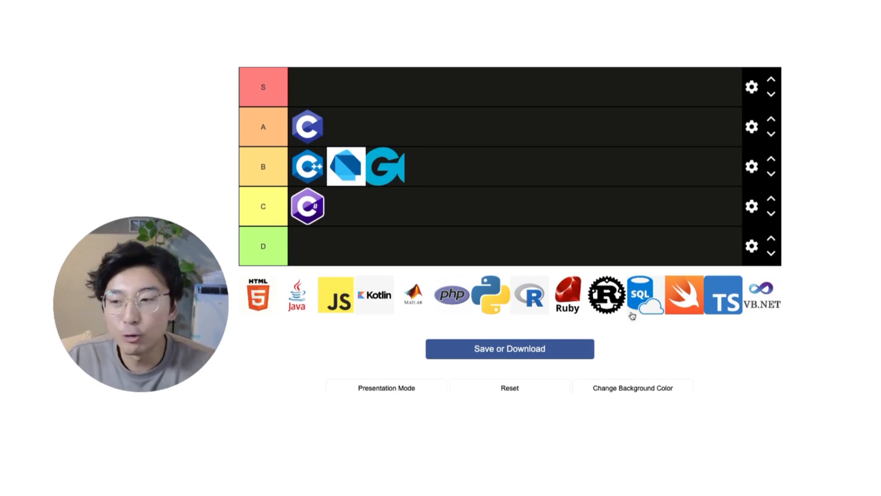
mouse_move(260, 298)
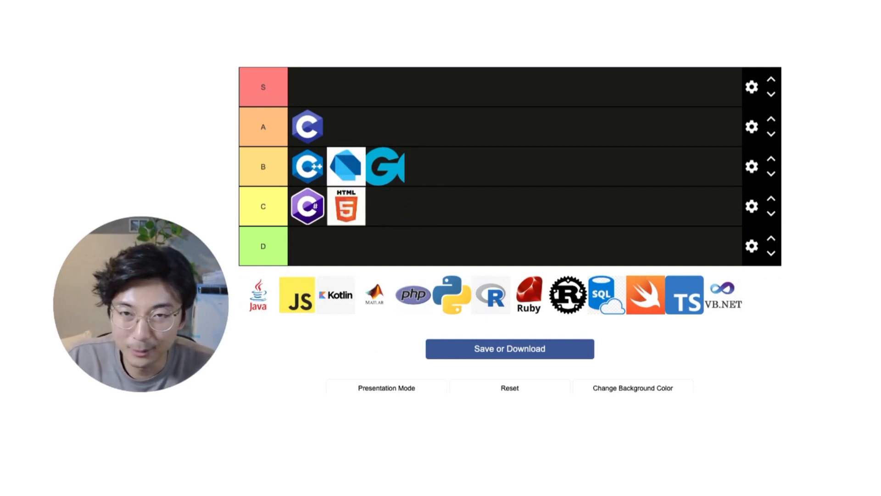
mouse_move(234, 337)
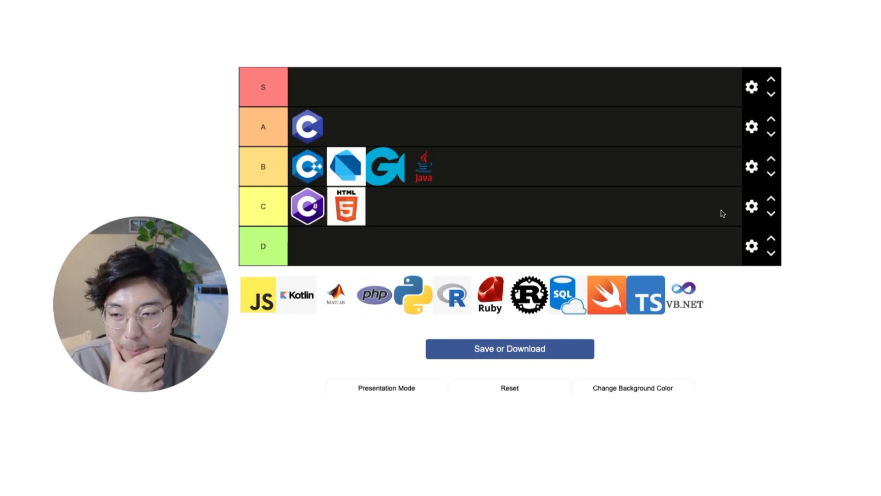
mouse_move(838, 198)
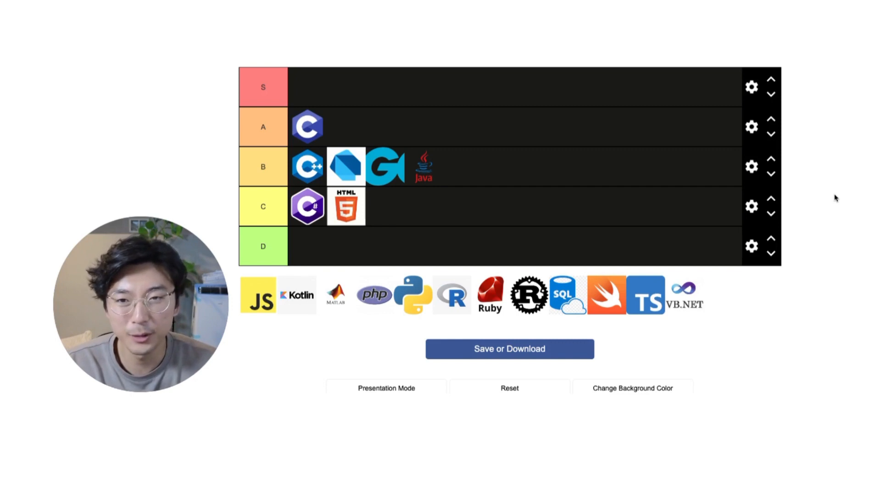
mouse_move(820, 229)
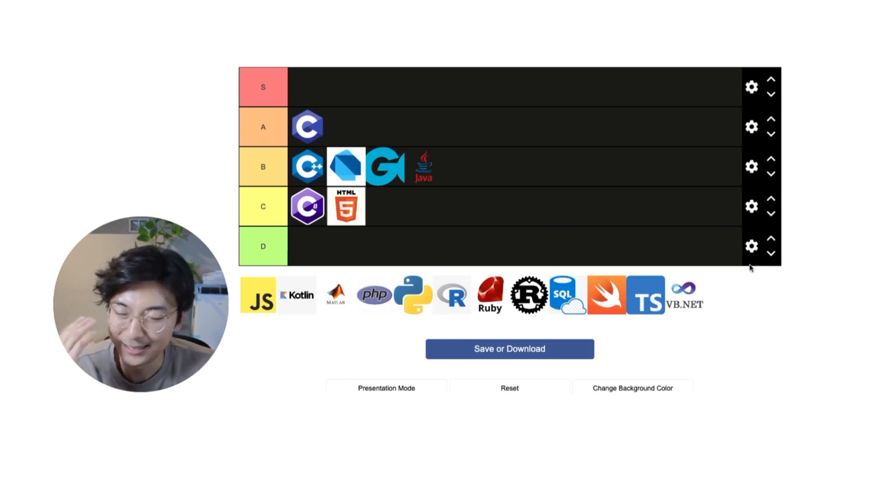
mouse_move(725, 268)
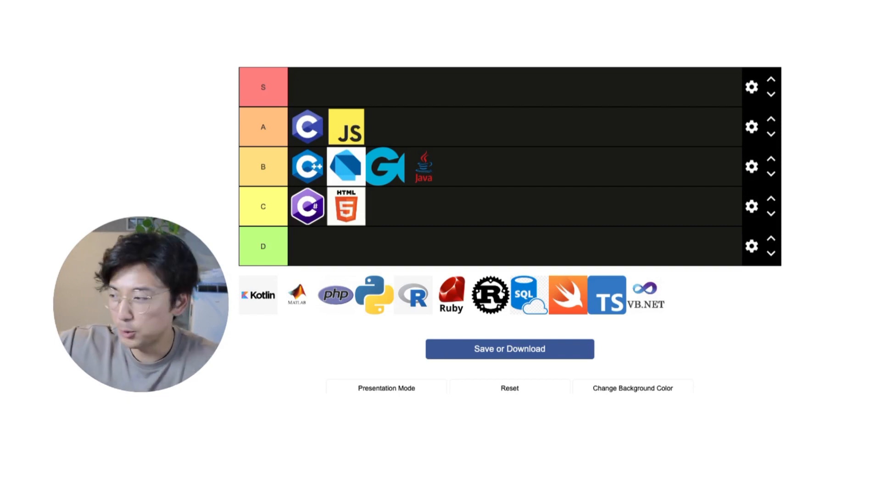
mouse_move(867, 185)
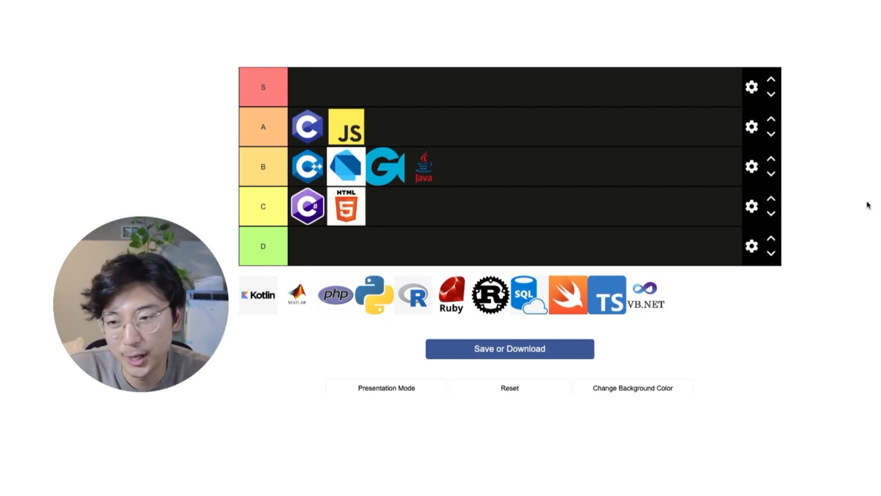
mouse_move(868, 179)
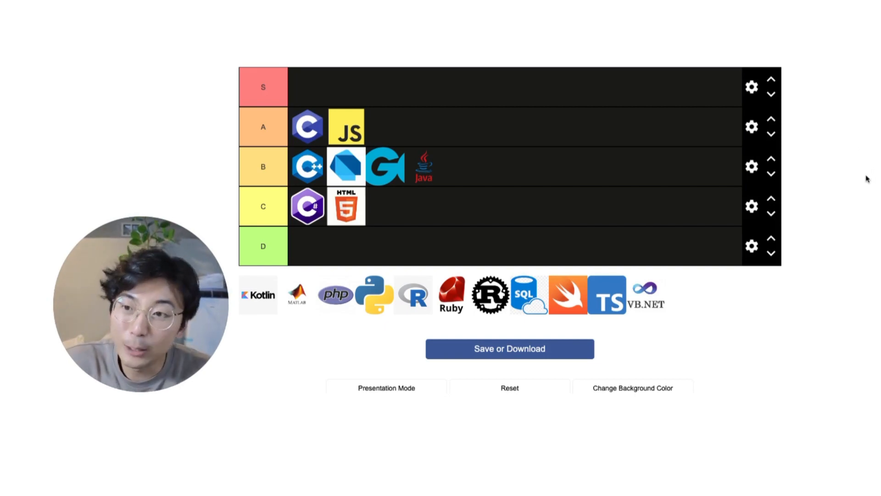
mouse_move(822, 246)
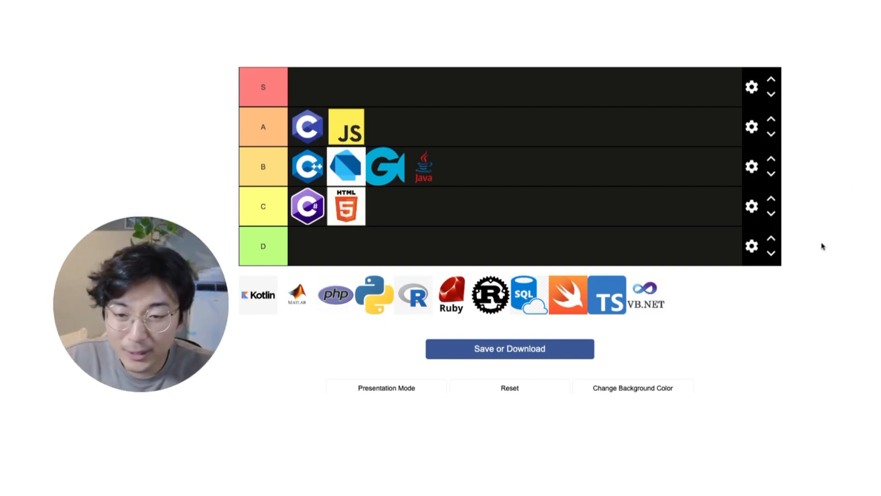
mouse_move(868, 198)
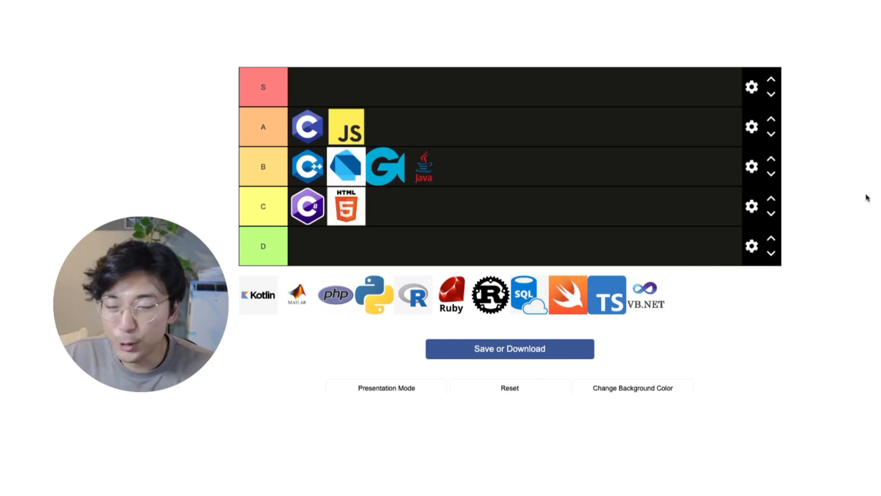
mouse_move(847, 213)
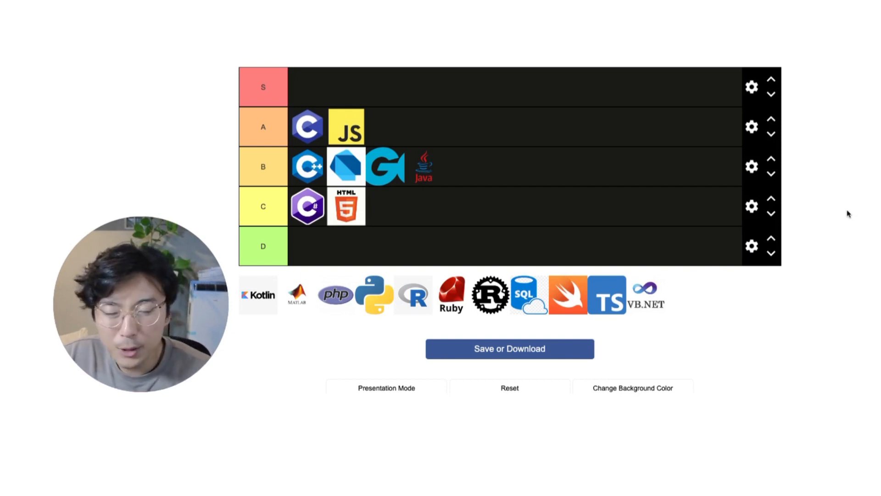
mouse_move(856, 259)
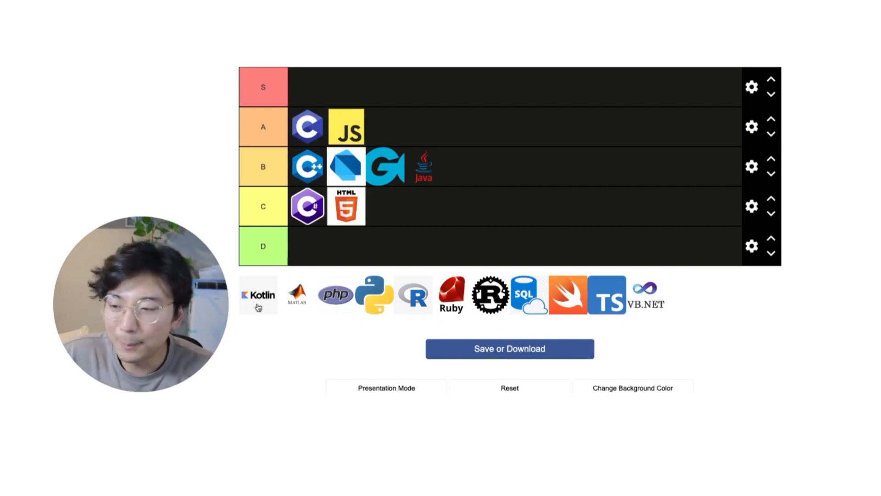
mouse_move(595, 265)
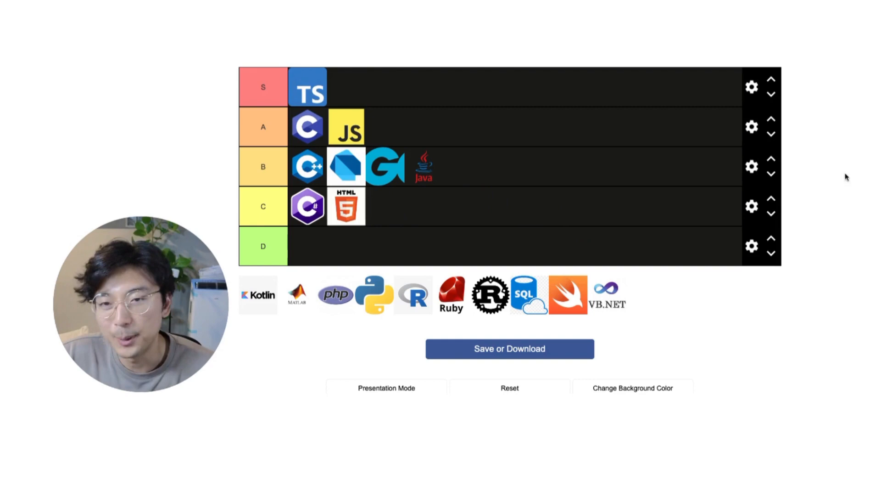
mouse_move(837, 184)
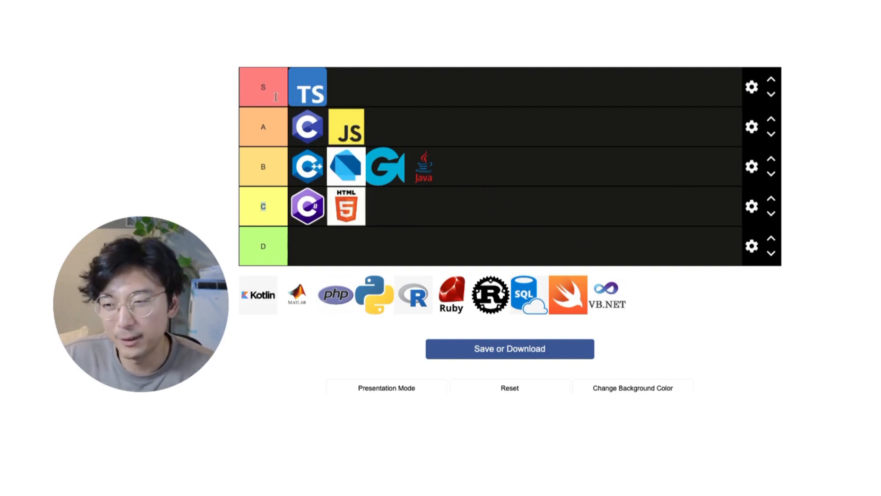
mouse_move(339, 375)
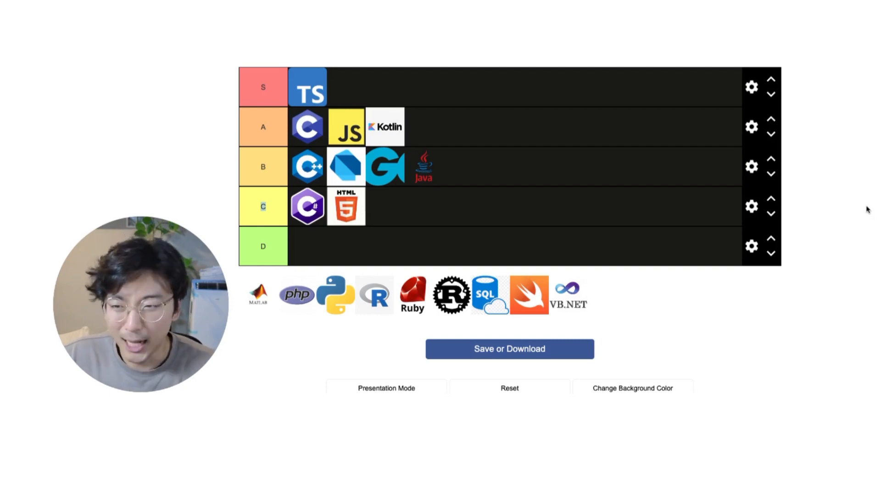
mouse_move(371, 134)
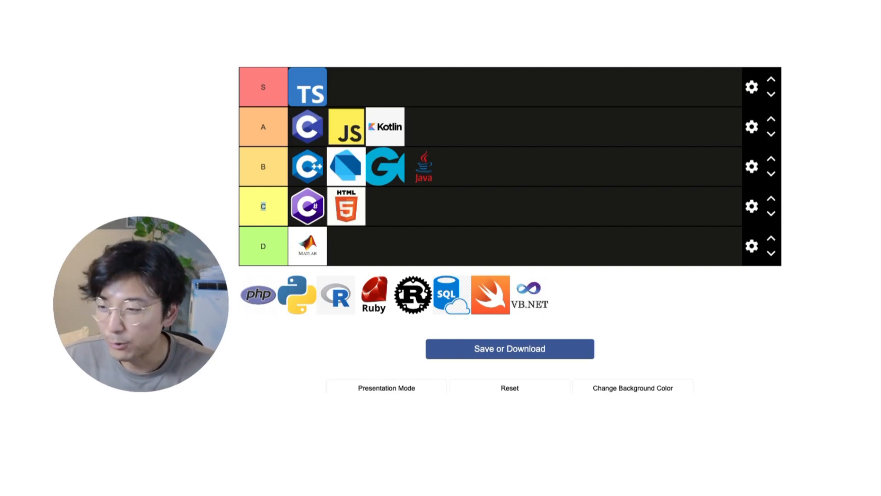
mouse_move(710, 325)
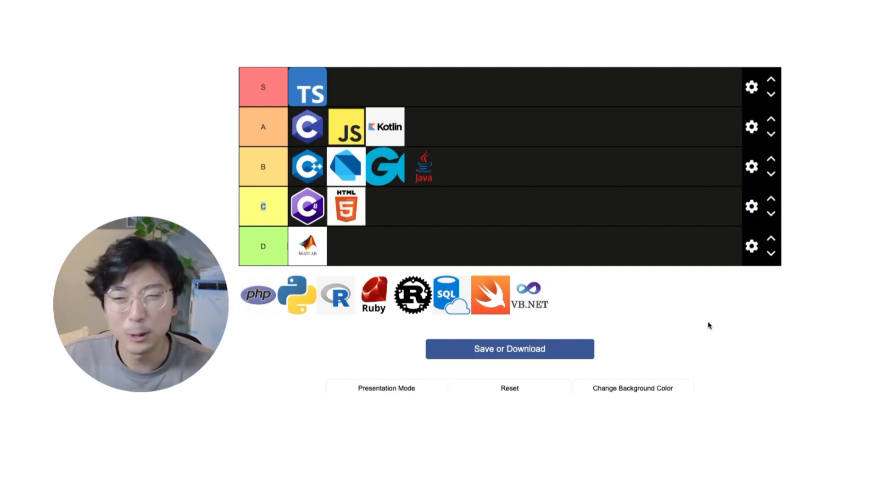
mouse_move(550, 338)
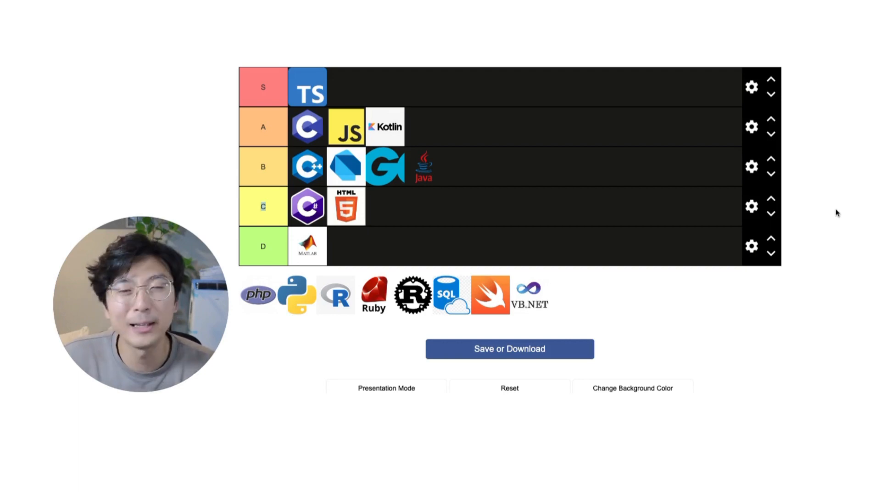
mouse_move(250, 304)
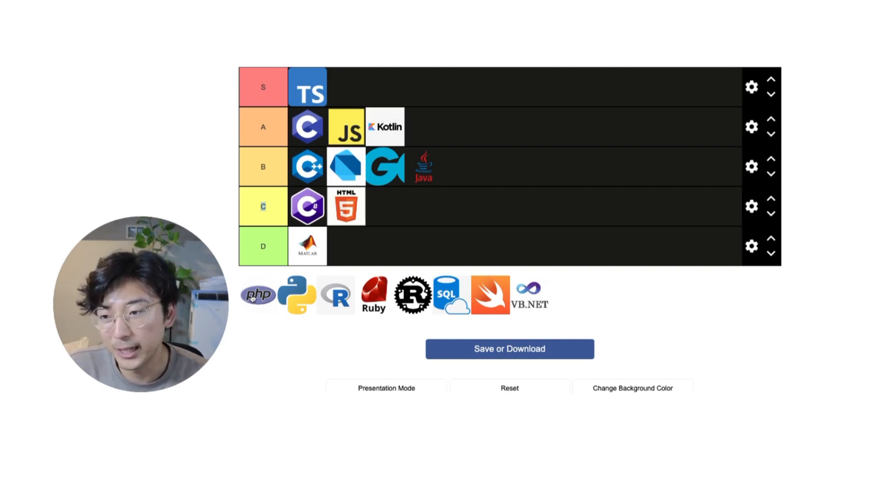
mouse_move(265, 305)
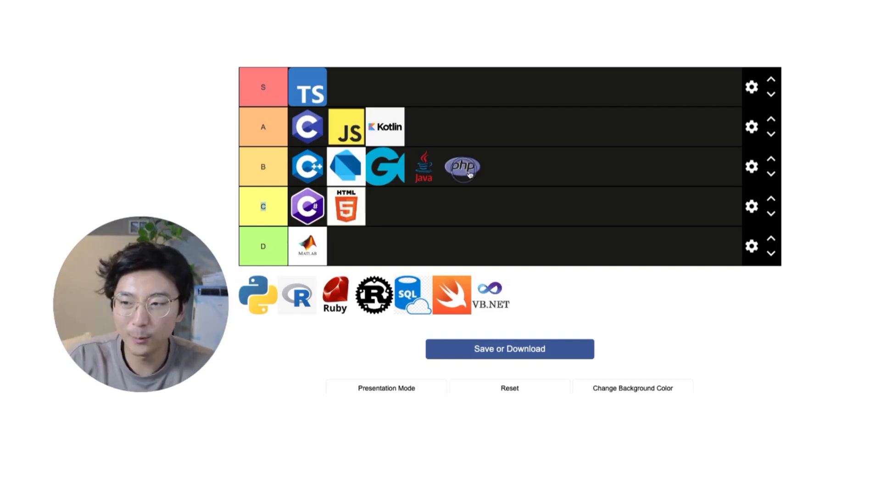
mouse_move(646, 204)
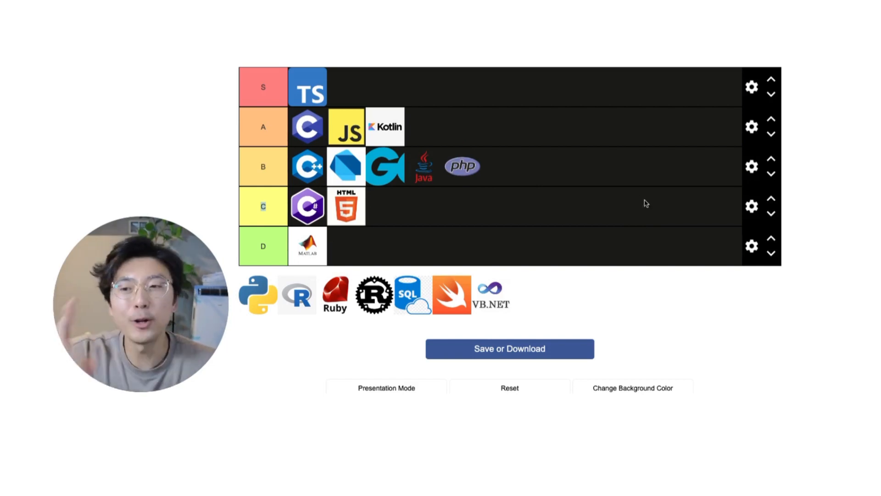
mouse_move(843, 201)
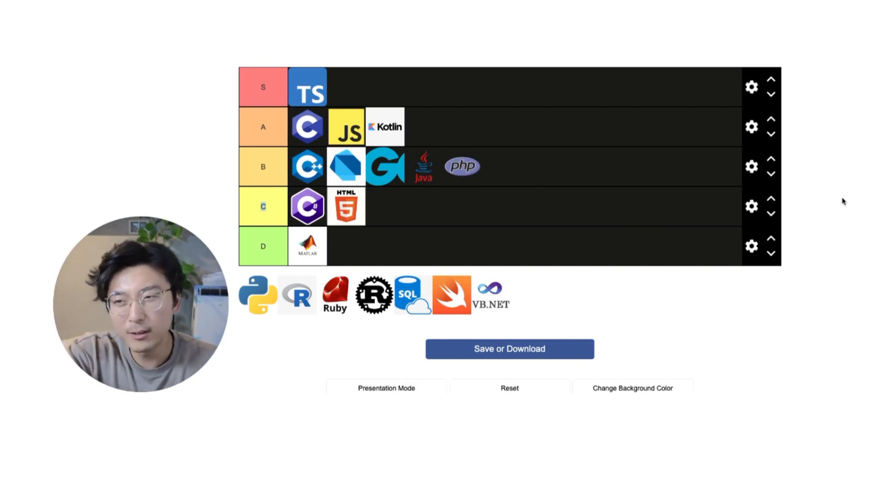
mouse_move(795, 187)
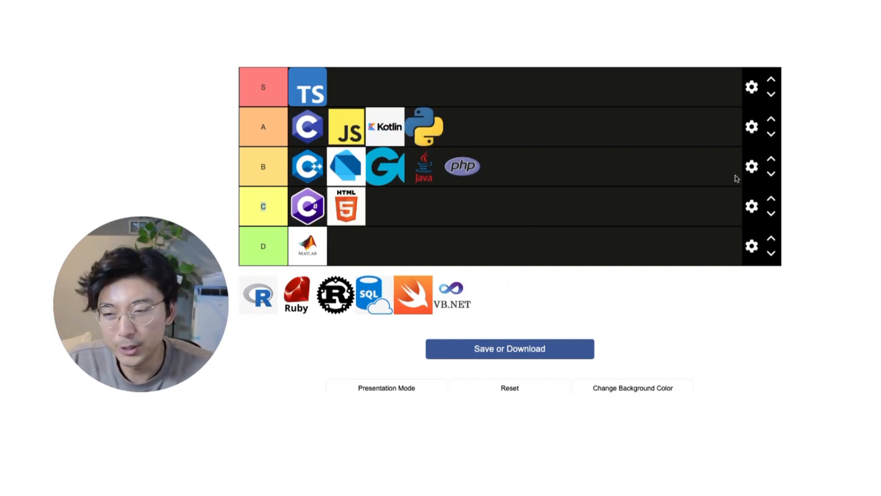
mouse_move(868, 194)
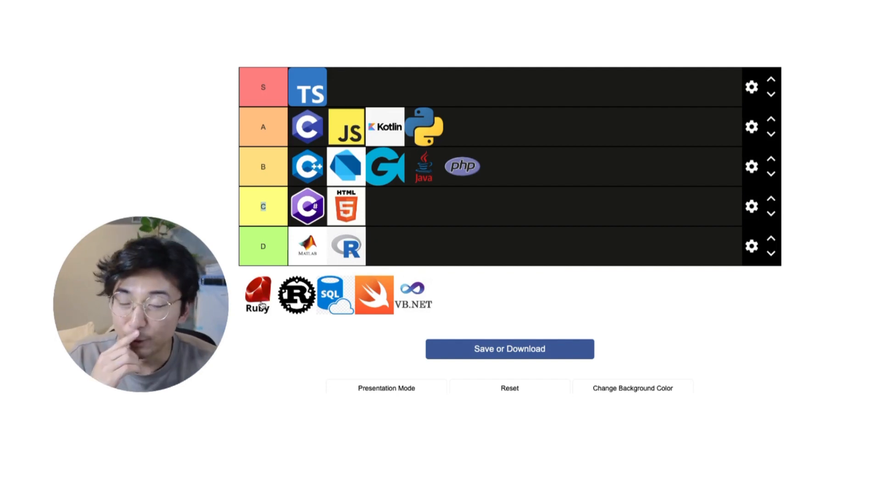
mouse_move(557, 274)
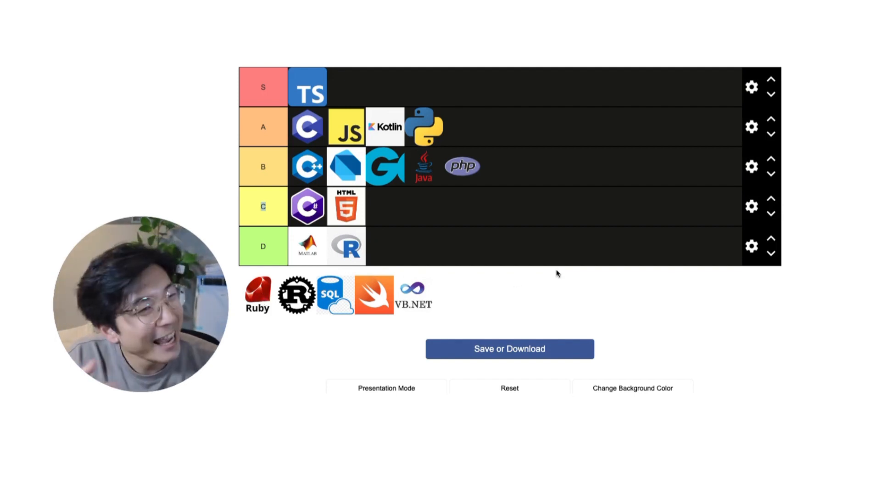
mouse_move(843, 224)
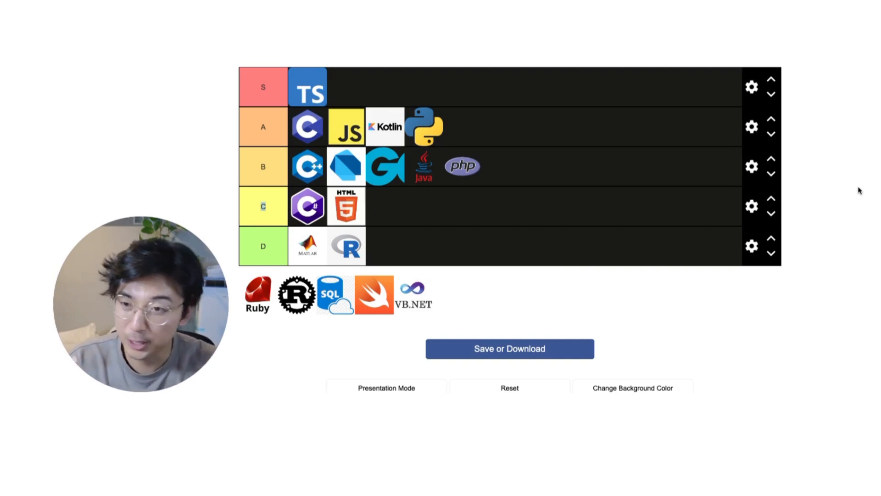
mouse_move(818, 176)
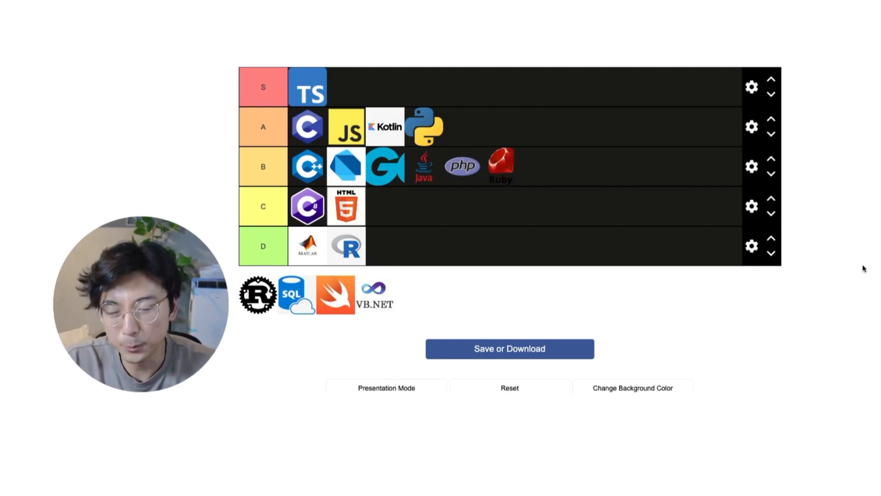
mouse_move(316, 356)
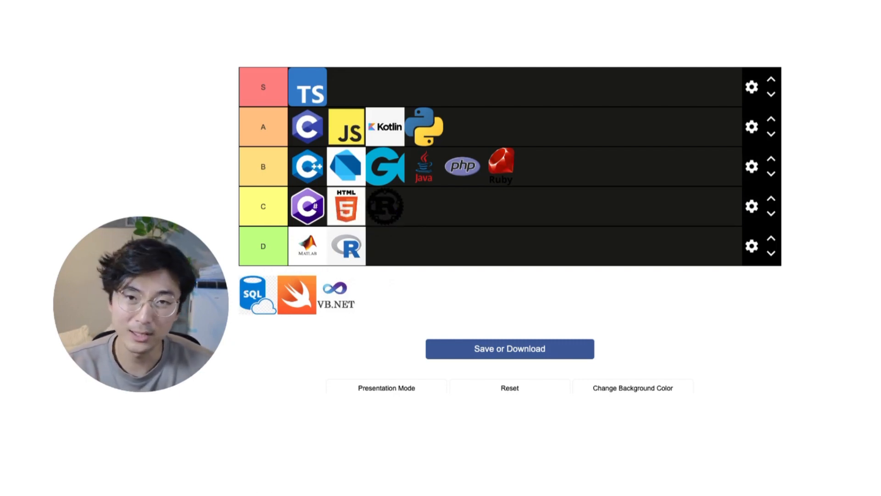
mouse_move(877, 202)
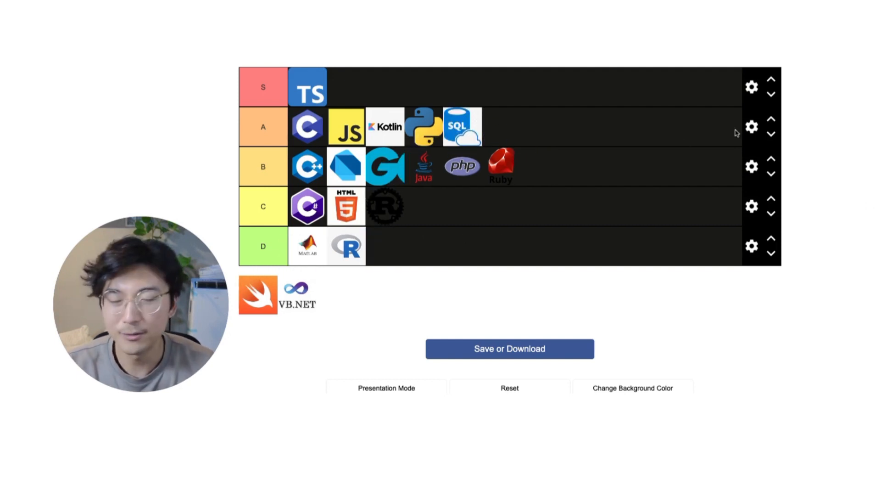
mouse_move(778, 197)
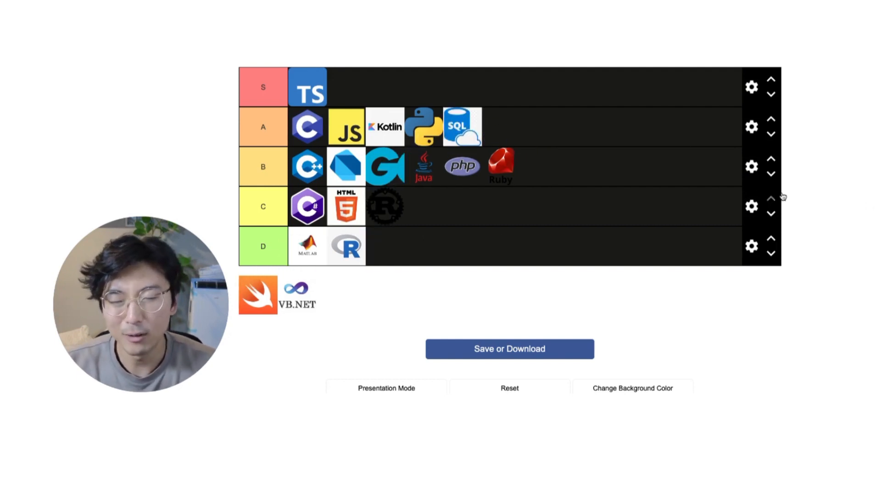
mouse_move(760, 188)
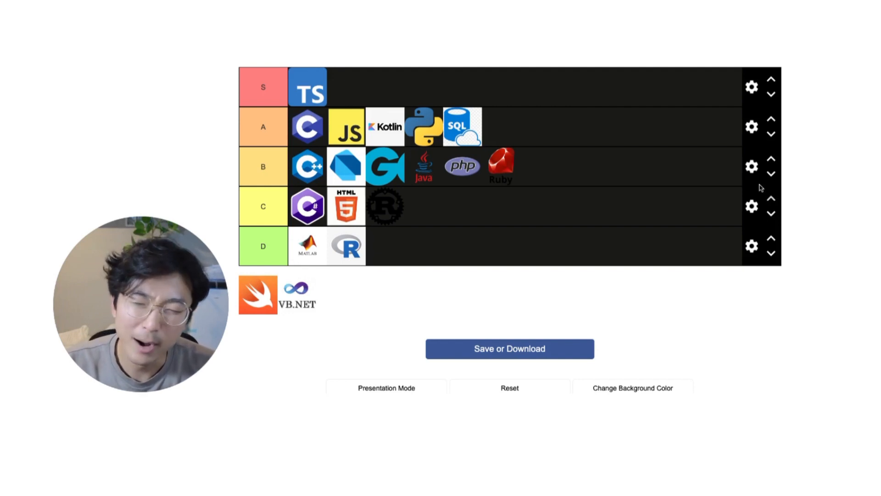
mouse_move(707, 198)
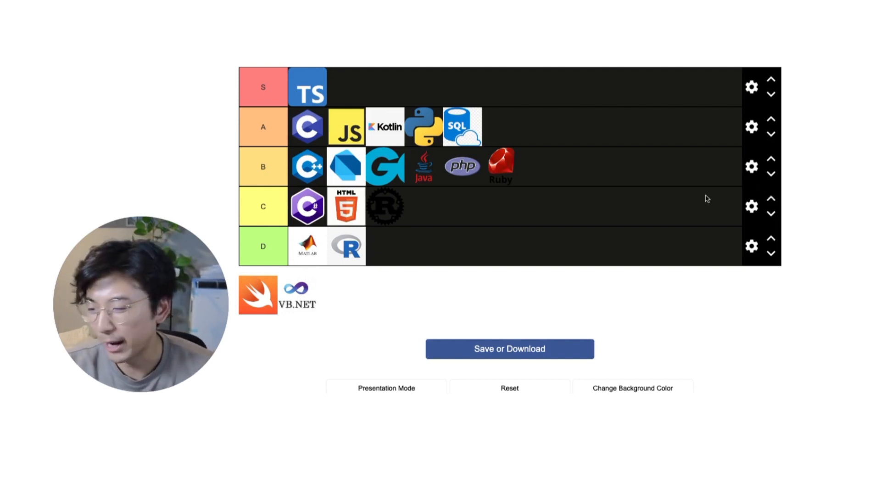
mouse_move(274, 315)
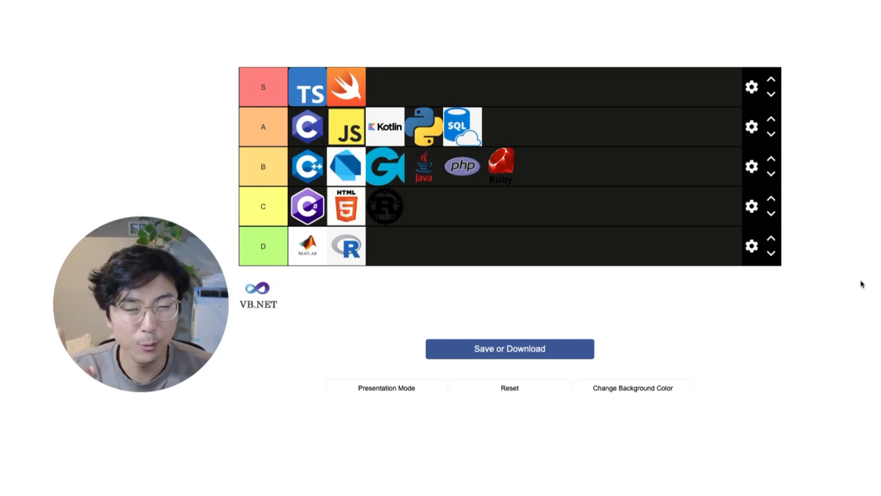
mouse_move(854, 272)
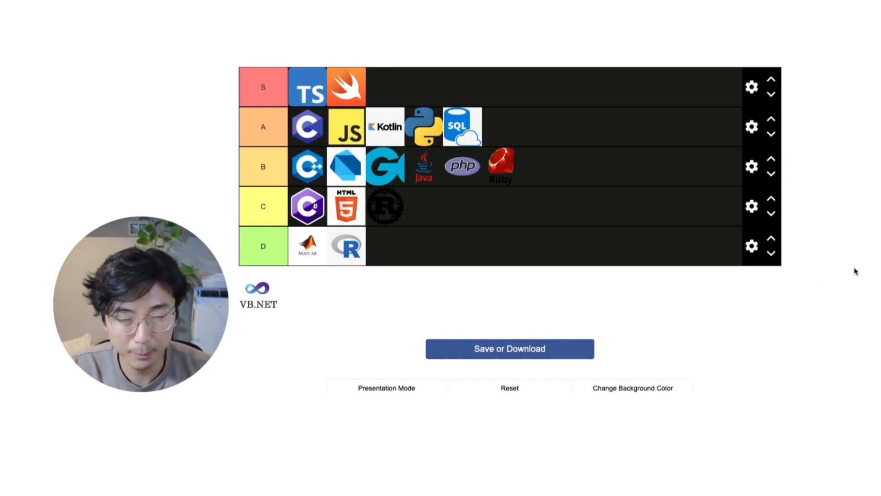
mouse_move(869, 267)
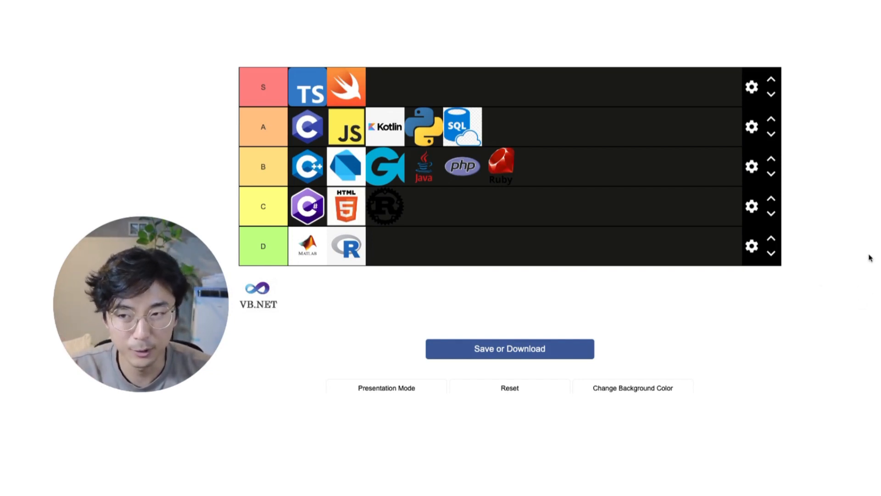
mouse_move(863, 249)
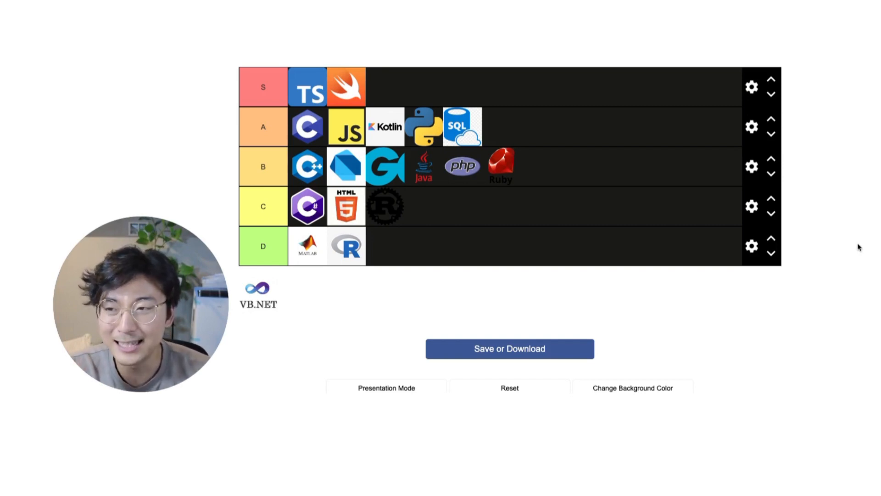
mouse_move(846, 254)
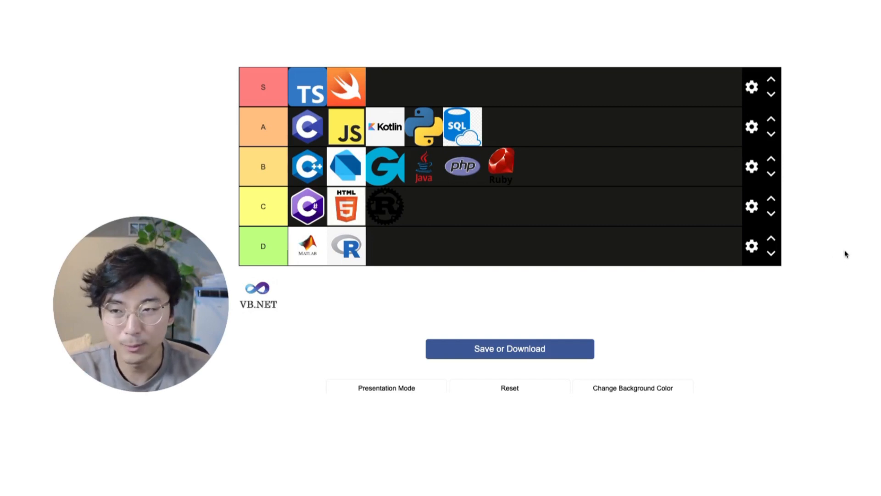